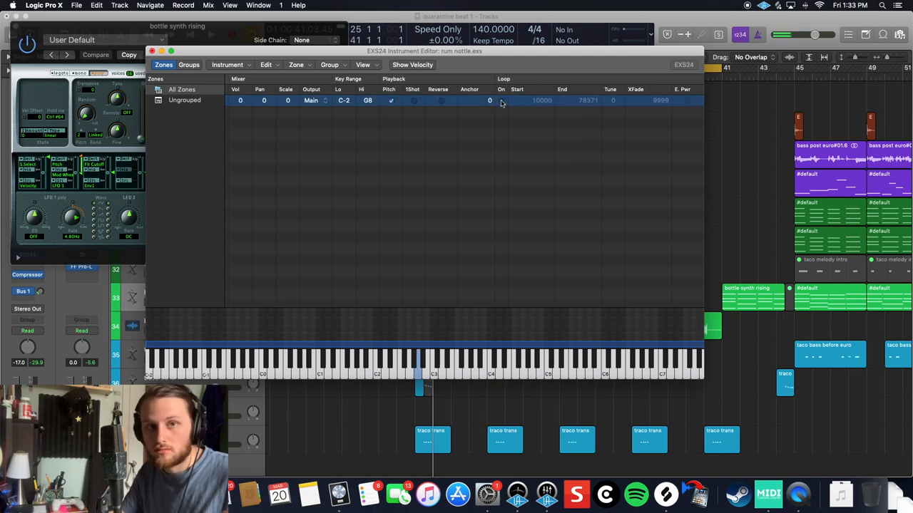
Tick Loop On for the bottle sample zone so its loop points take effect
{"action": "left_click", "coordinate": [501, 100]}
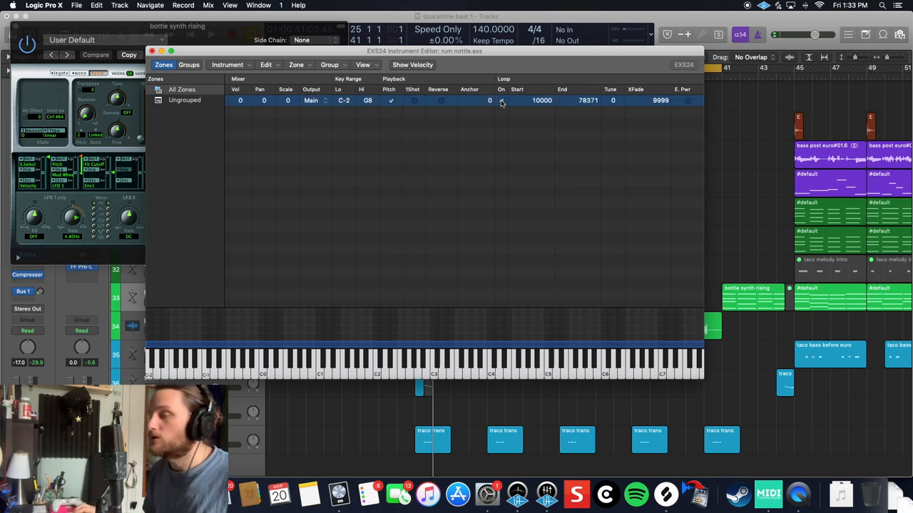